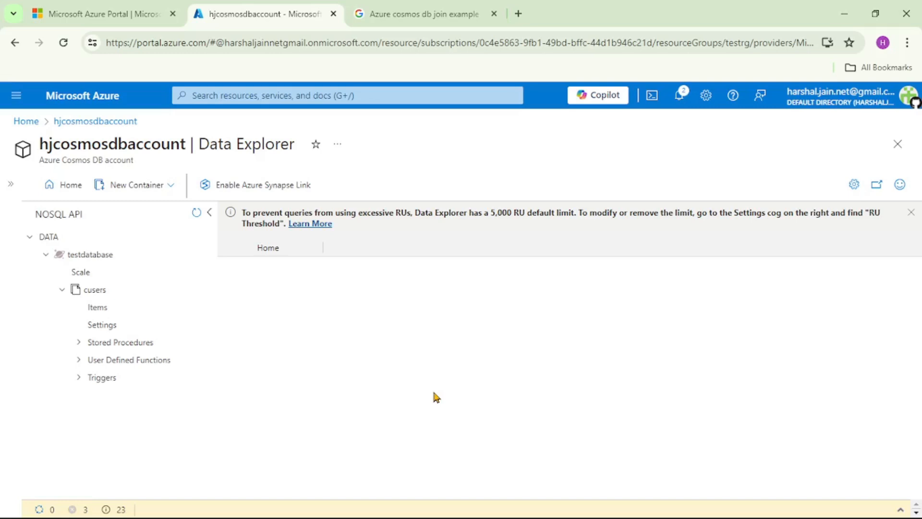
mouse_move(108, 290)
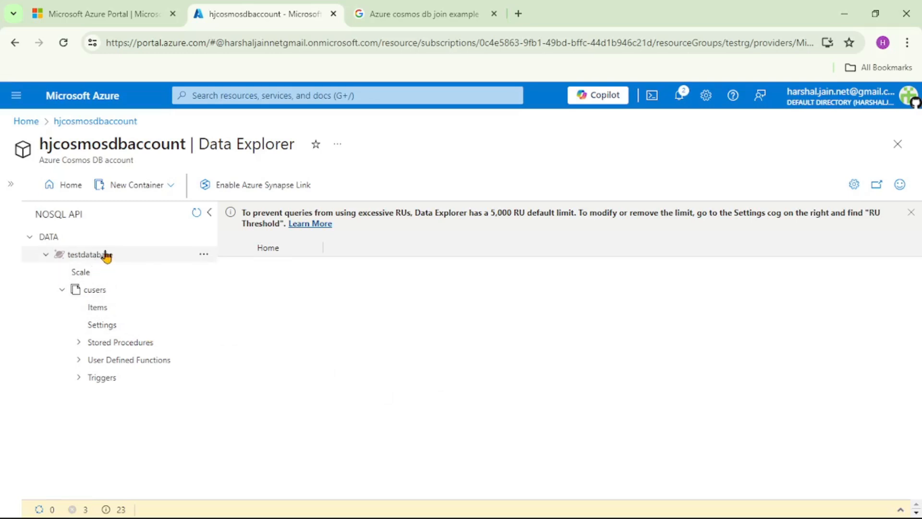
mouse_move(107, 293)
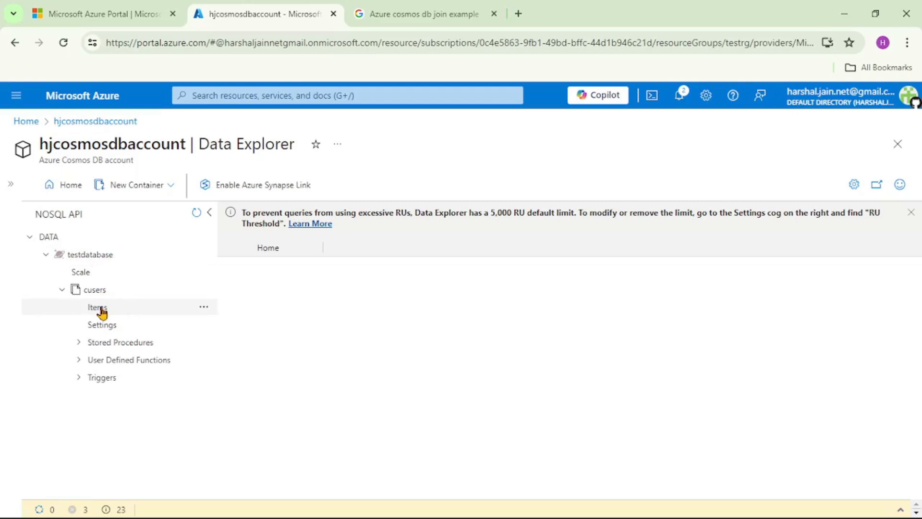
List the cusers container's items and view the Berlin user's JSON document
click(97, 306)
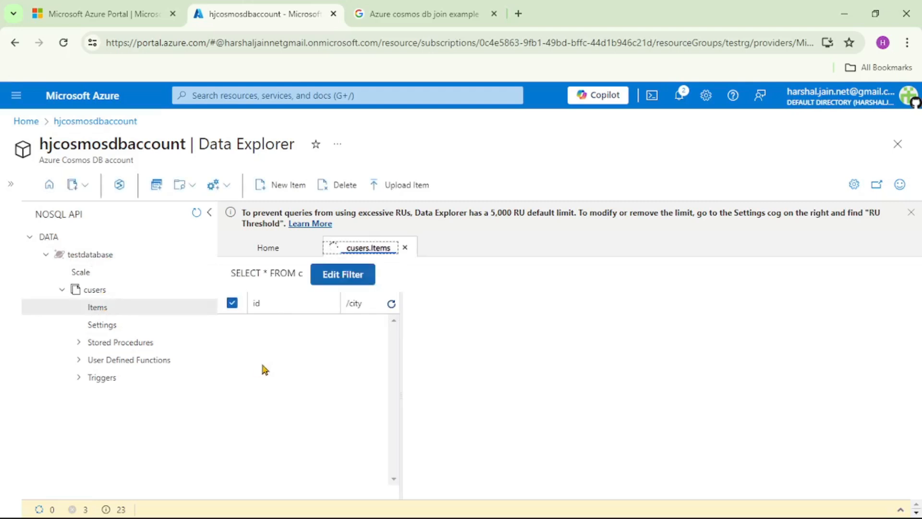
click(391, 303)
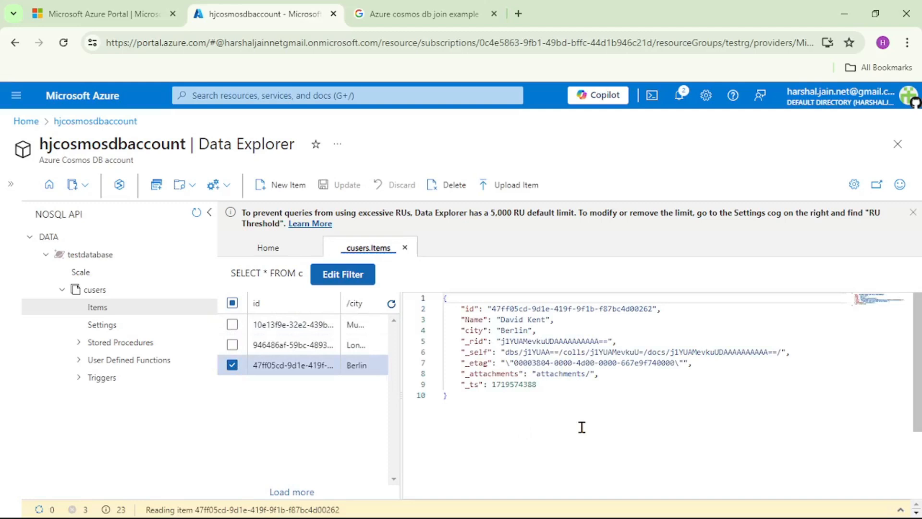
mouse_move(491, 343)
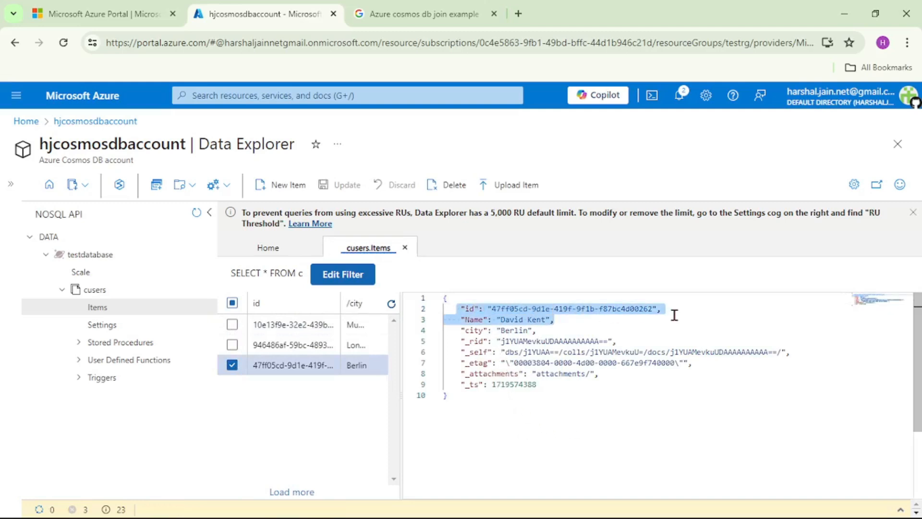
mouse_move(585, 324)
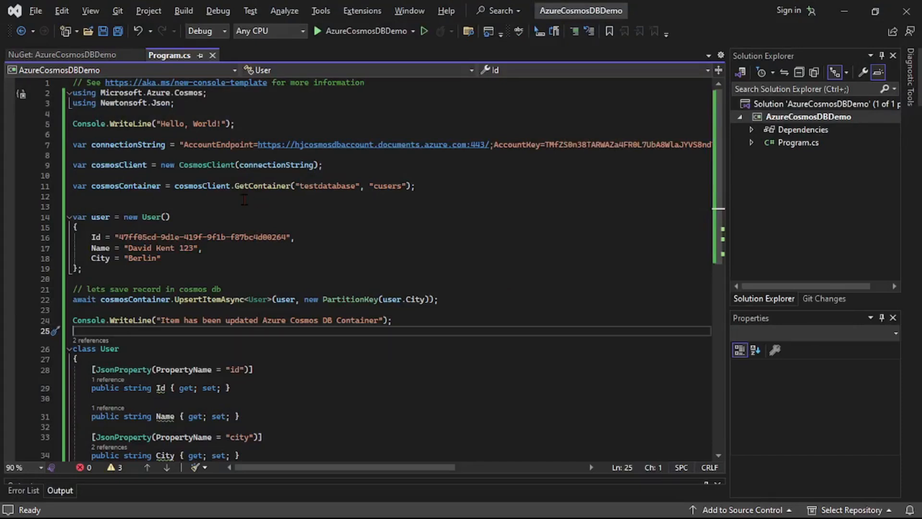
double_click(128, 145)
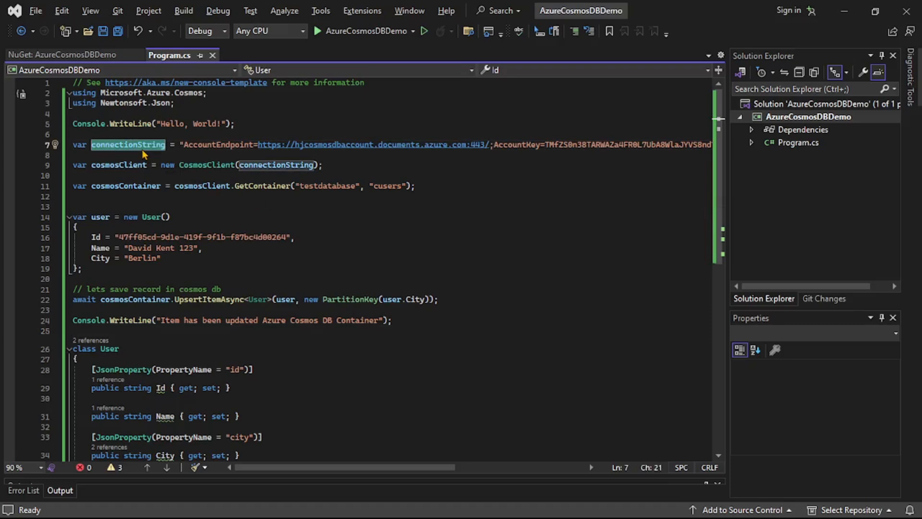
click(329, 165)
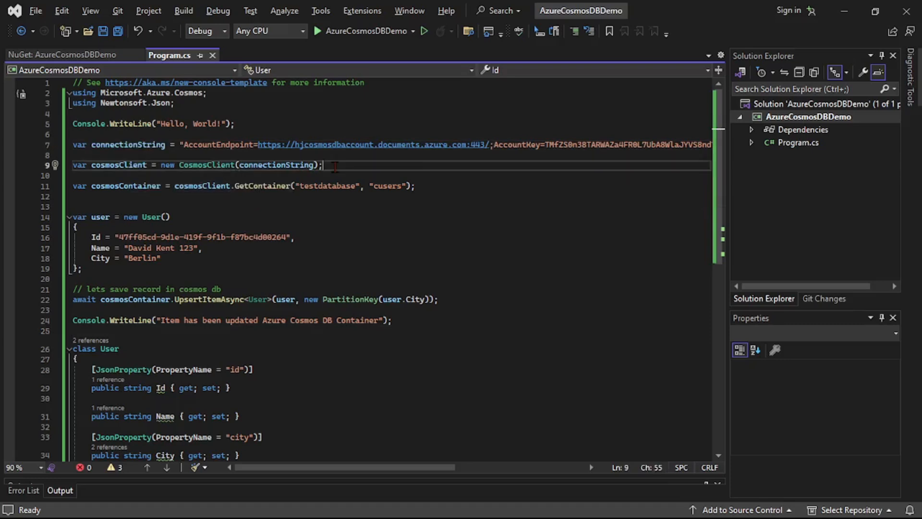
double_click(126, 186)
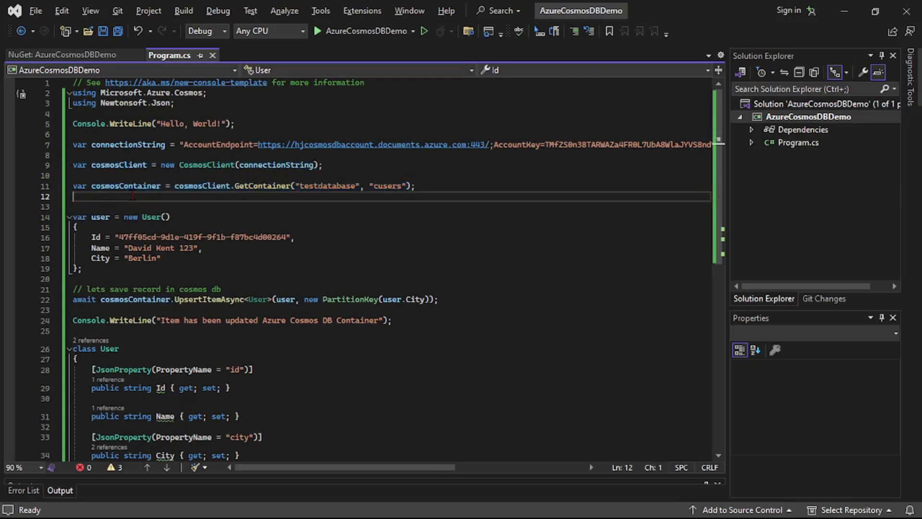
double_click(125, 186)
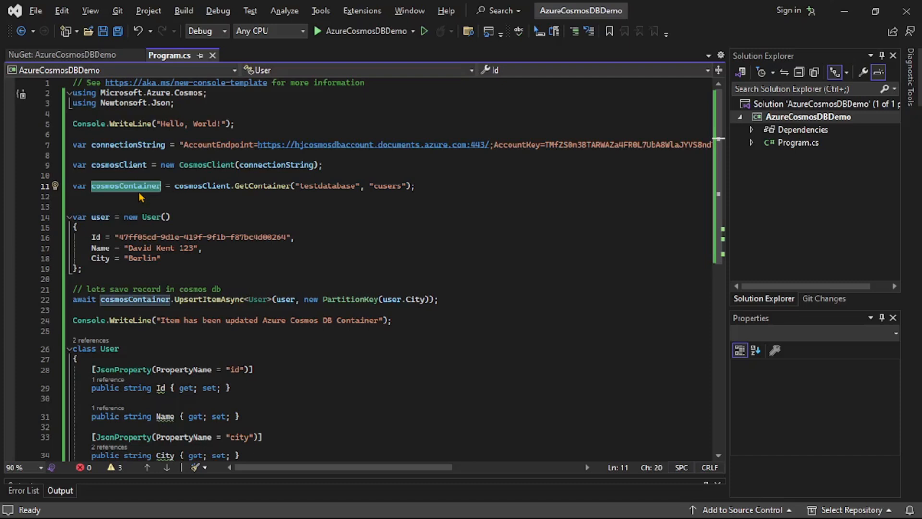
mouse_move(306, 346)
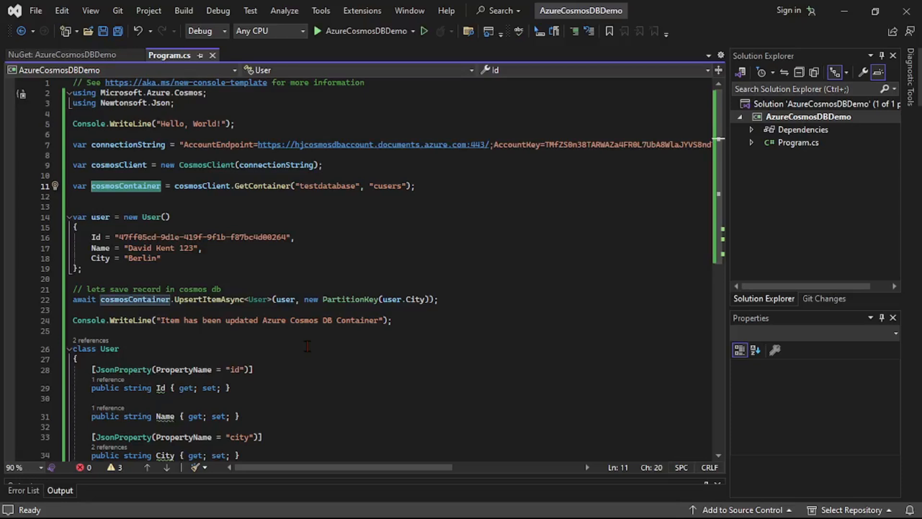
mouse_move(244, 343)
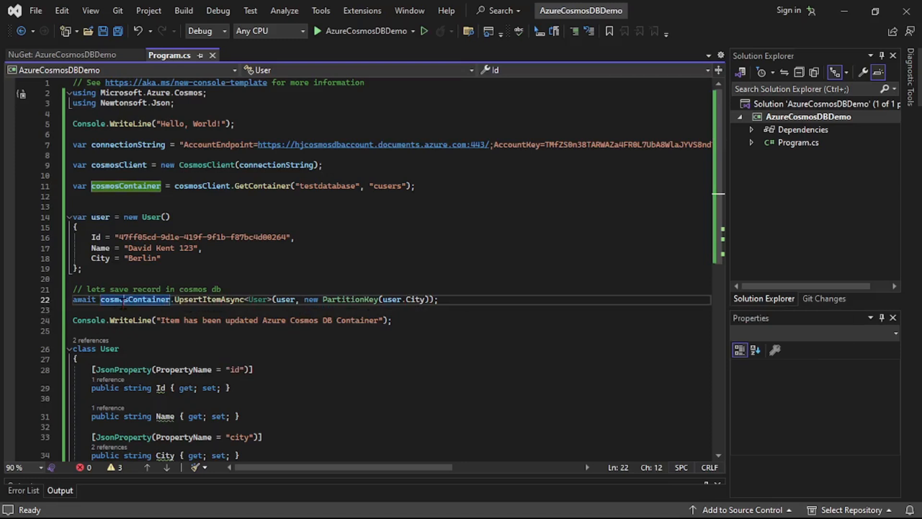
mouse_move(137, 299)
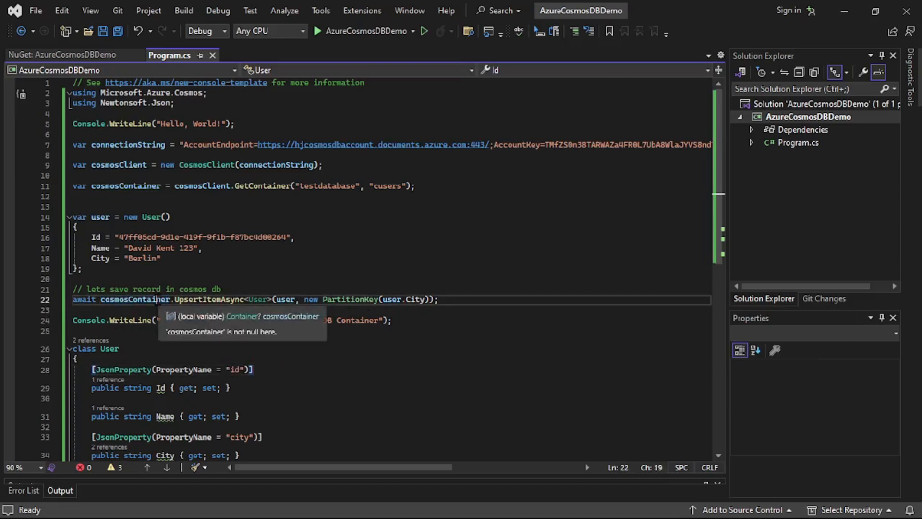
Change the upsert call to DeleteItemAsync and select the user argument for replacement
text(de)
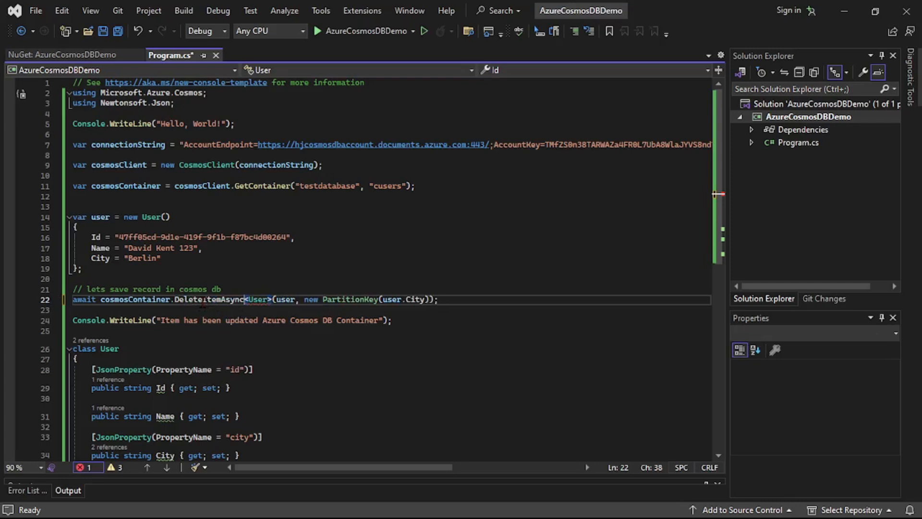
double_click(285, 299)
text("")
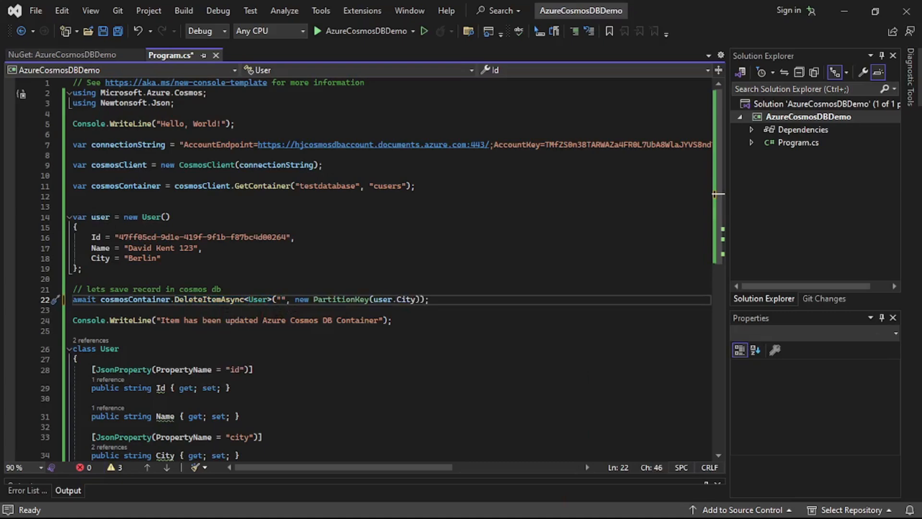
Open the Berlin item in Data Explorer and select its id value to copy
click(408, 505)
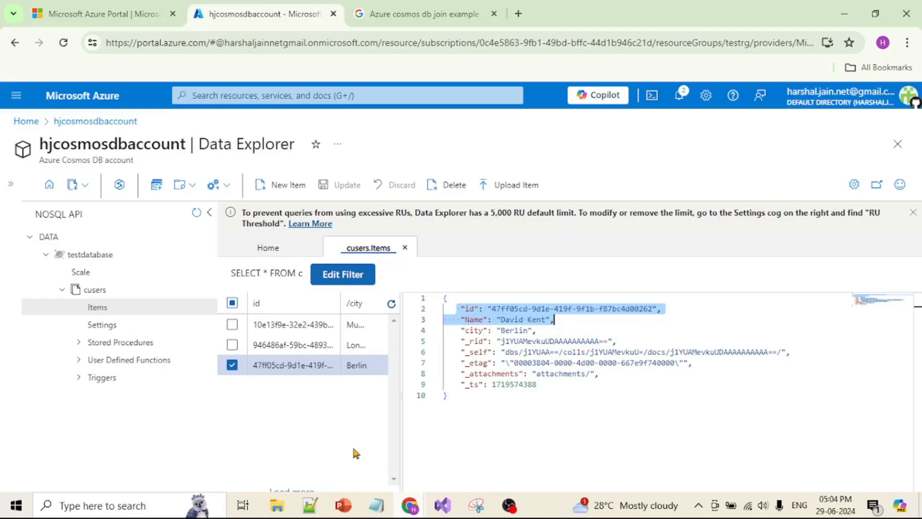
click(494, 309)
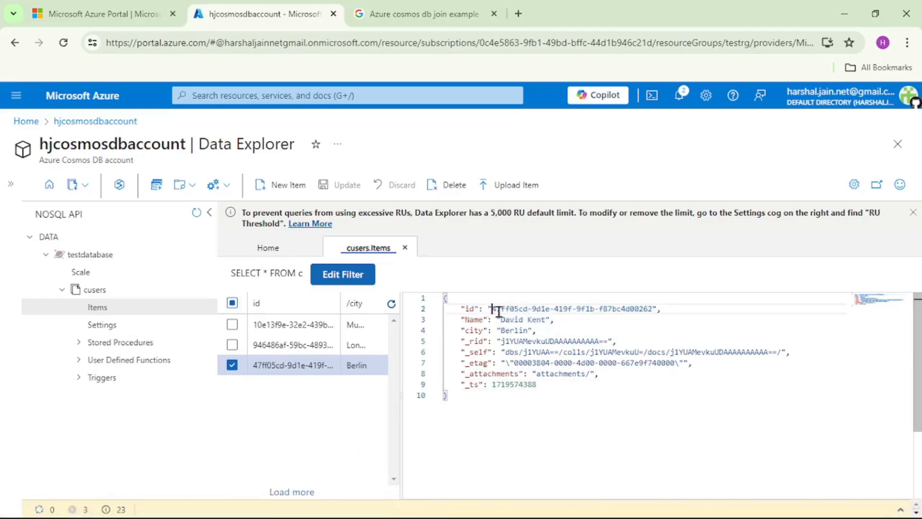
double_click(576, 309)
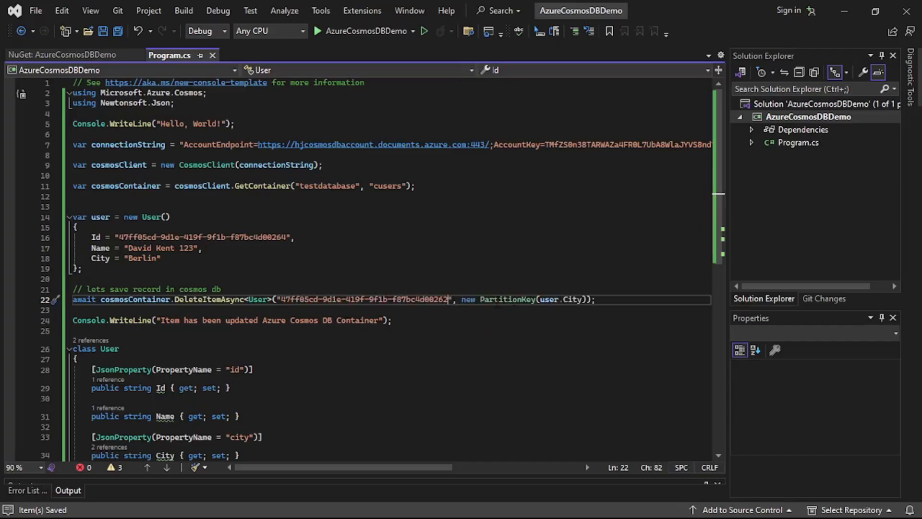
mouse_move(546, 299)
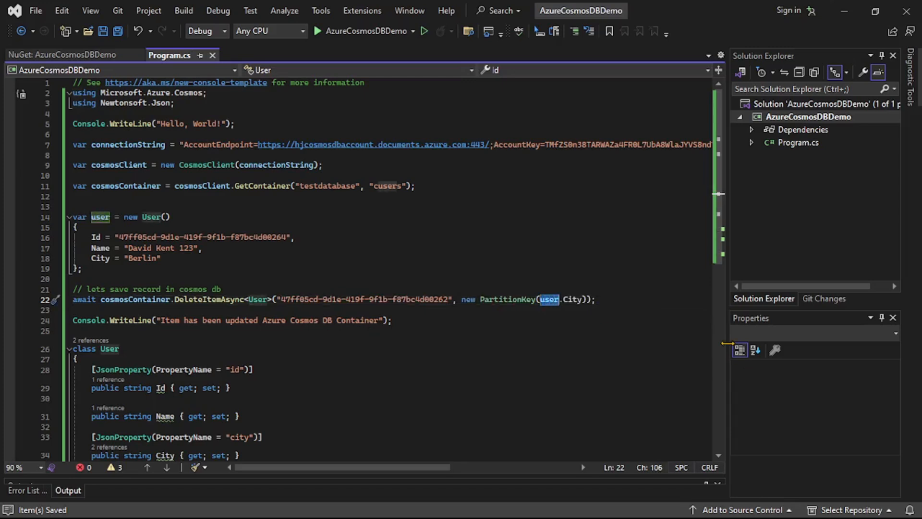
Delete user.City from PartitionKey and select the Berlin city value in Data Explorer
key(Delete)
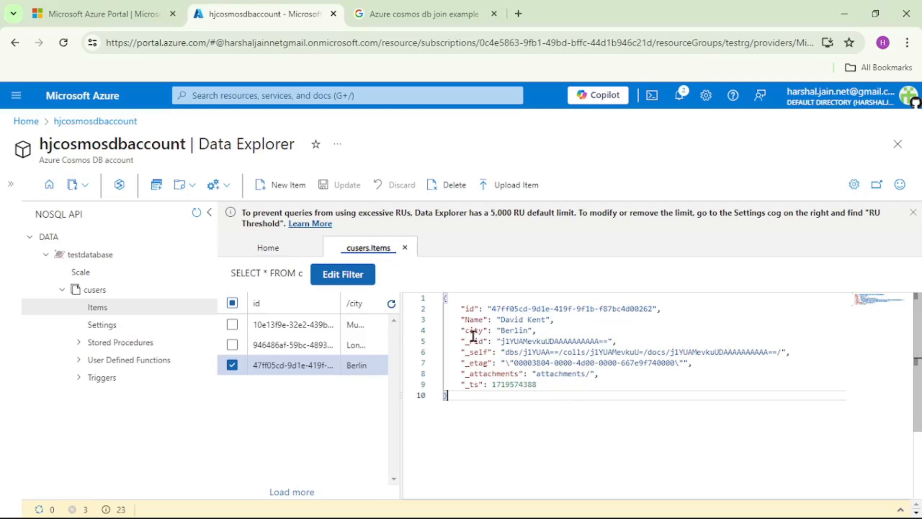
double_click(513, 330)
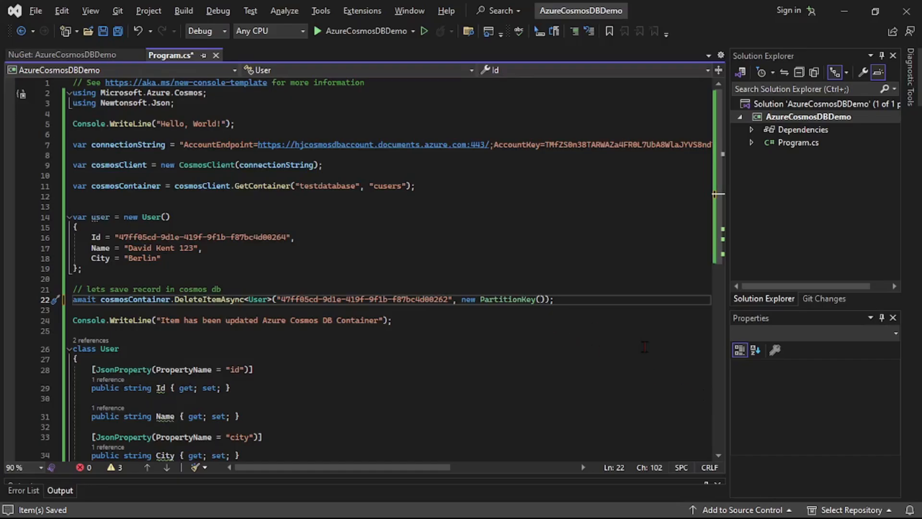
Use partition key "Berlin" and reword the message from 'updated' to 'deleted'
text("Berlin")
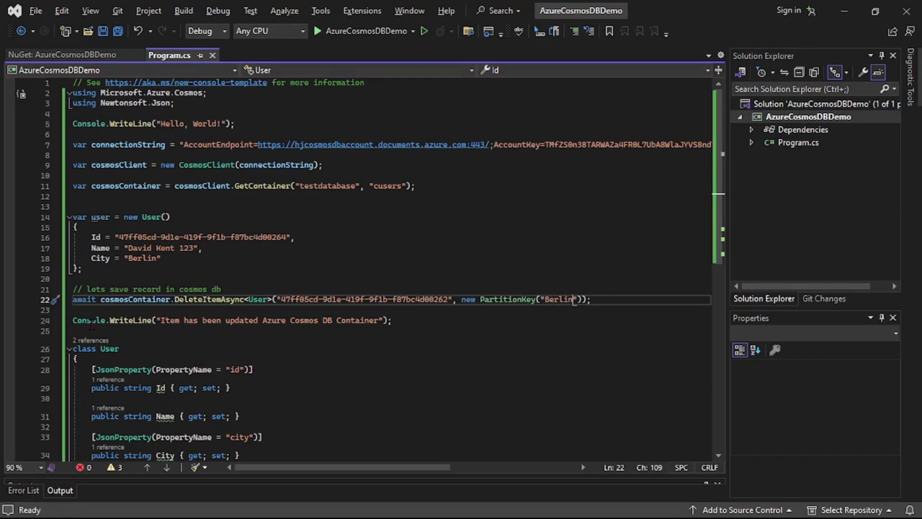
click(244, 320)
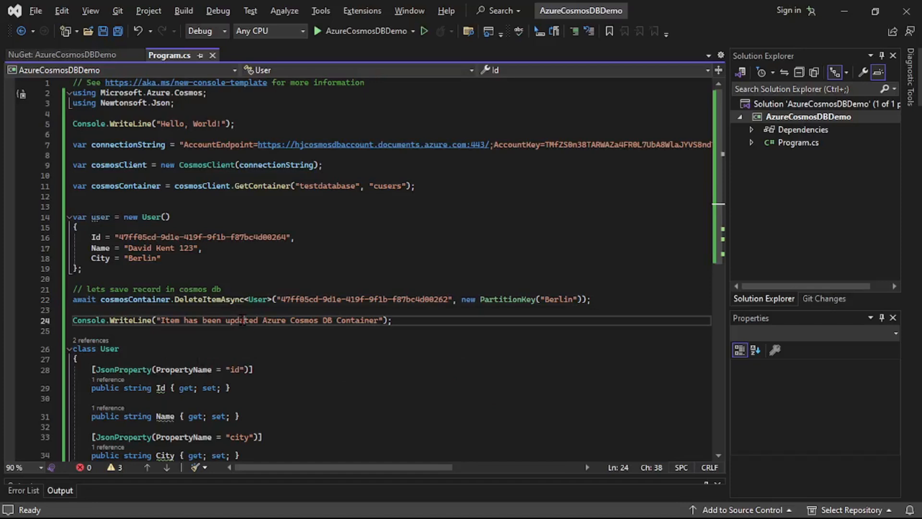
text(deleted)
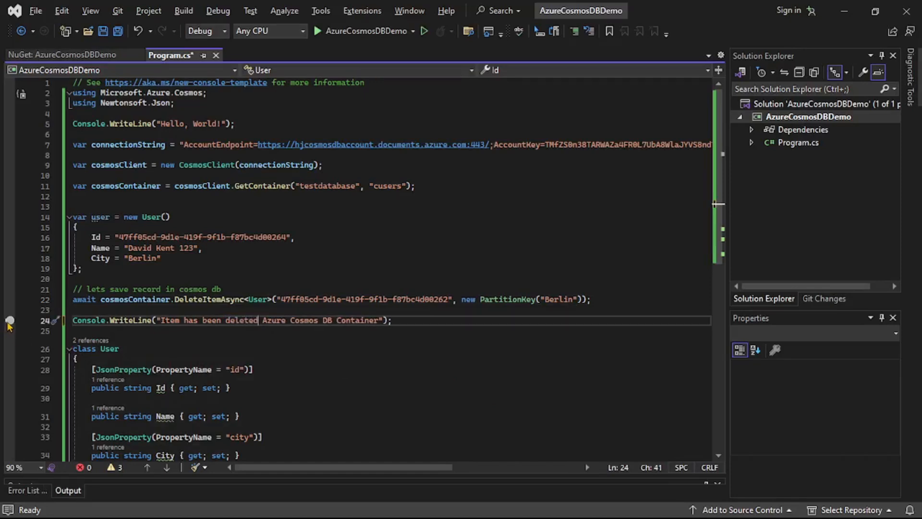
Set a breakpoint on line 24 and save Program.cs
click(10, 320)
text(delet)
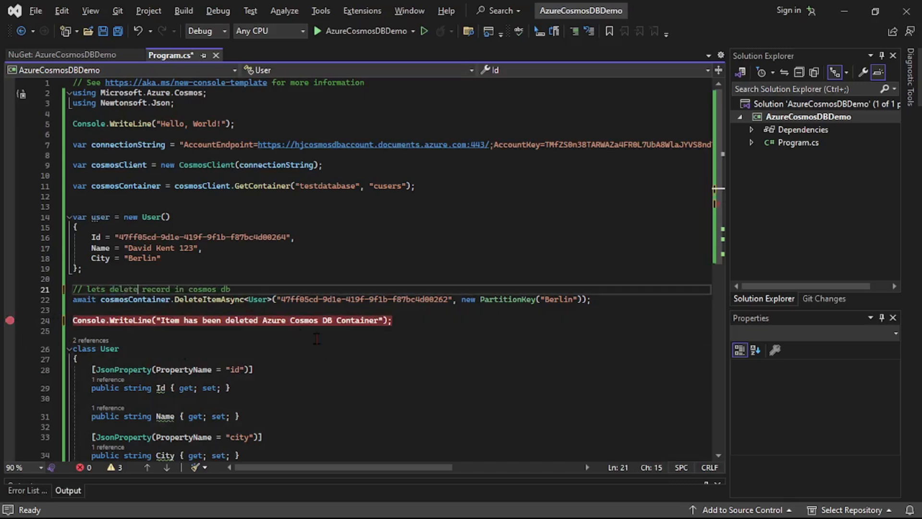
key(ctrl+s)
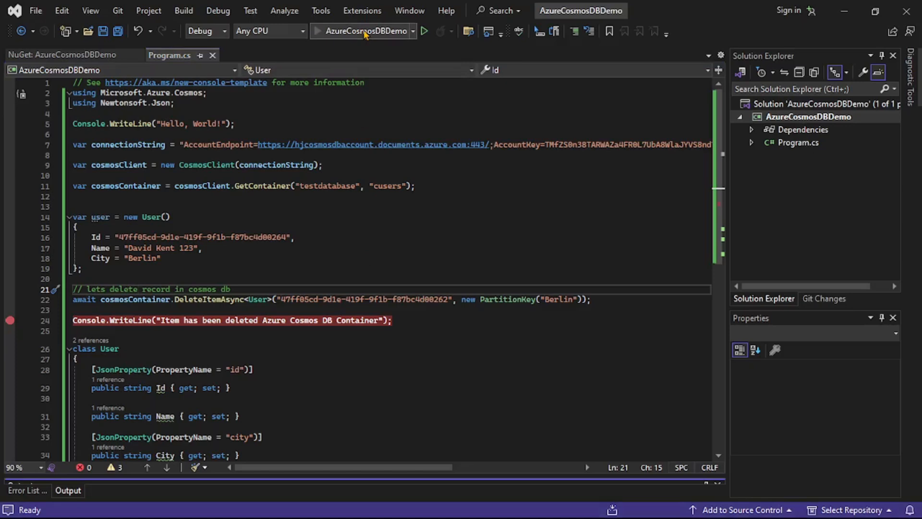
Build and run the AzureCosmosDBDemo console app
click(424, 30)
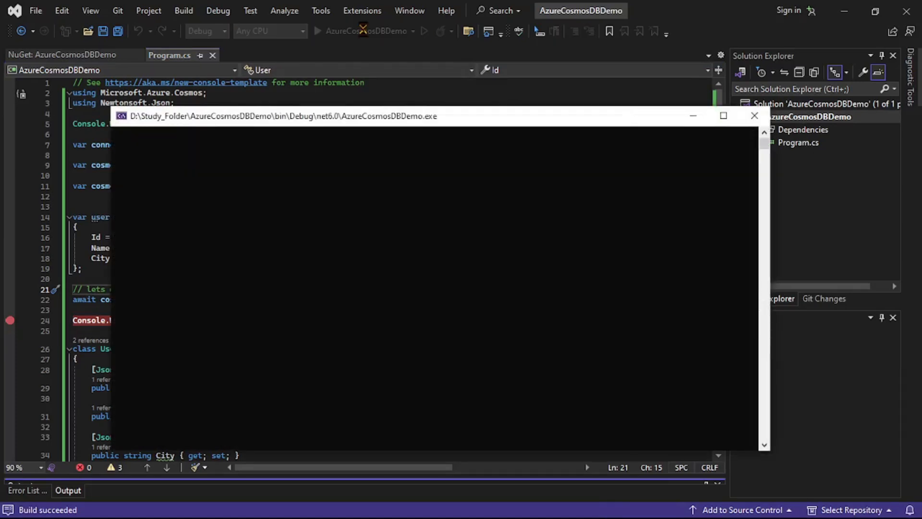
click(317, 30)
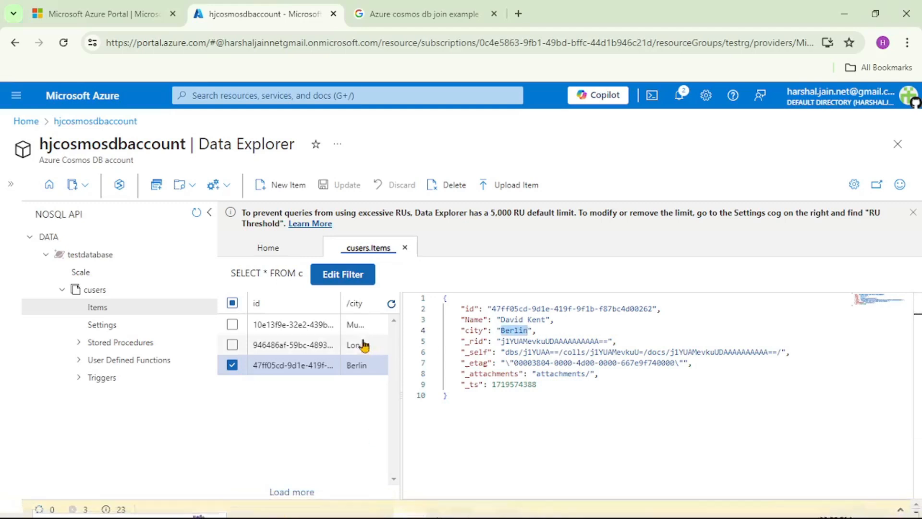
Refresh the cusers items via Apply Filter and view the remaining Mumbai and London items
click(343, 274)
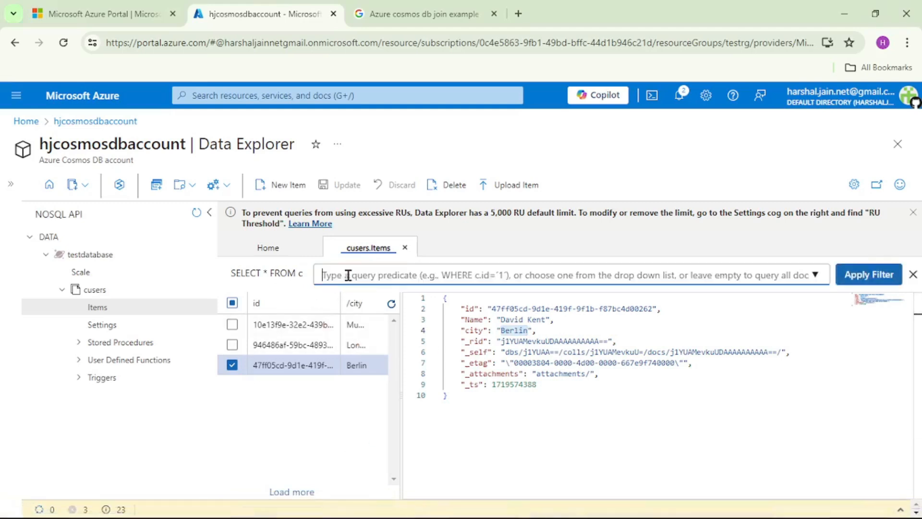
click(868, 275)
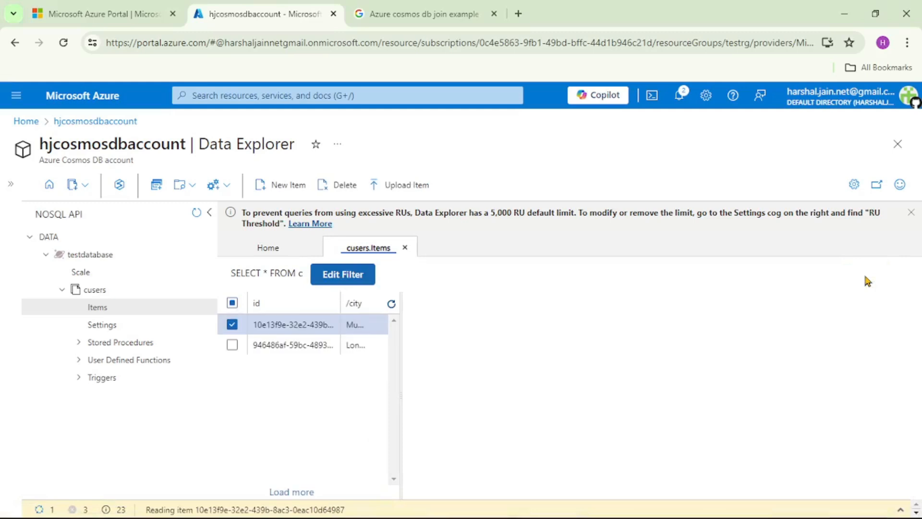
click(294, 324)
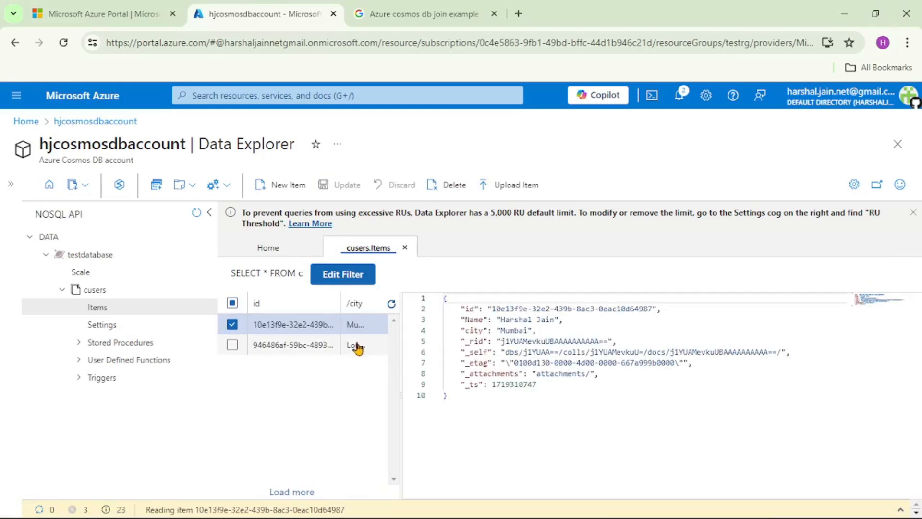
click(232, 325)
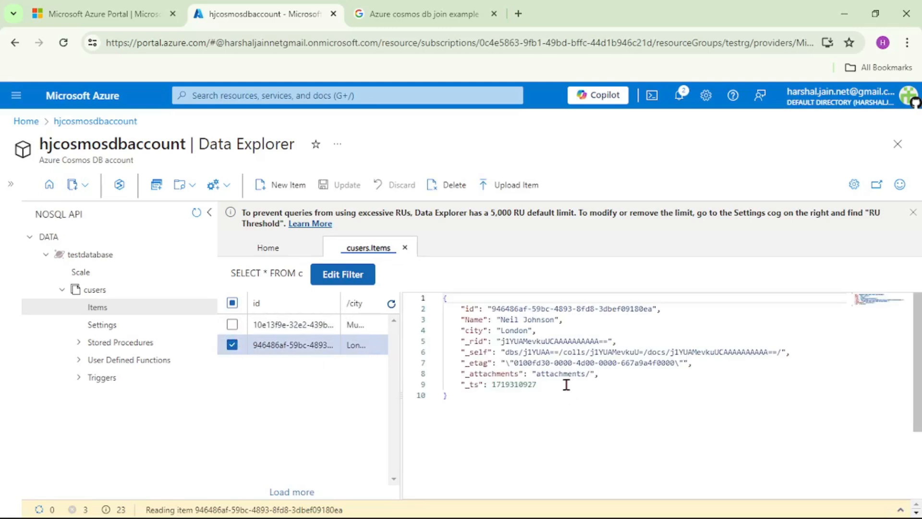
mouse_move(563, 393)
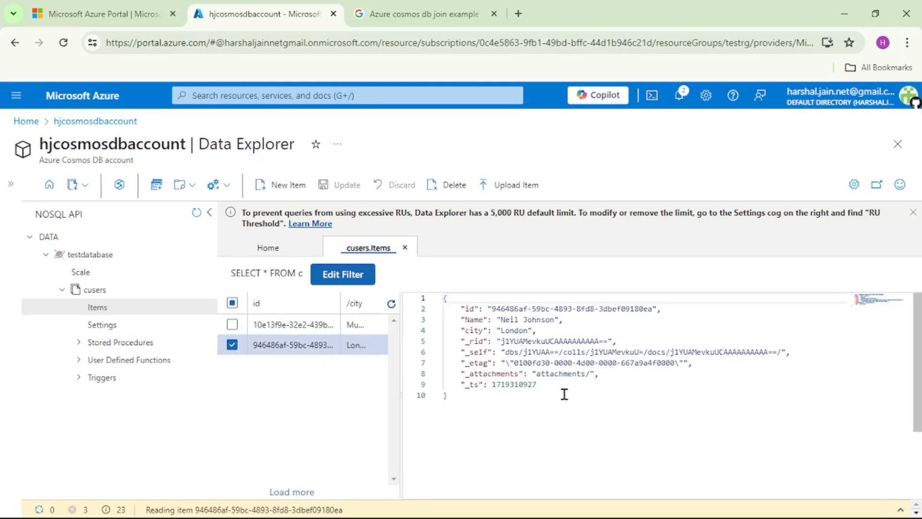